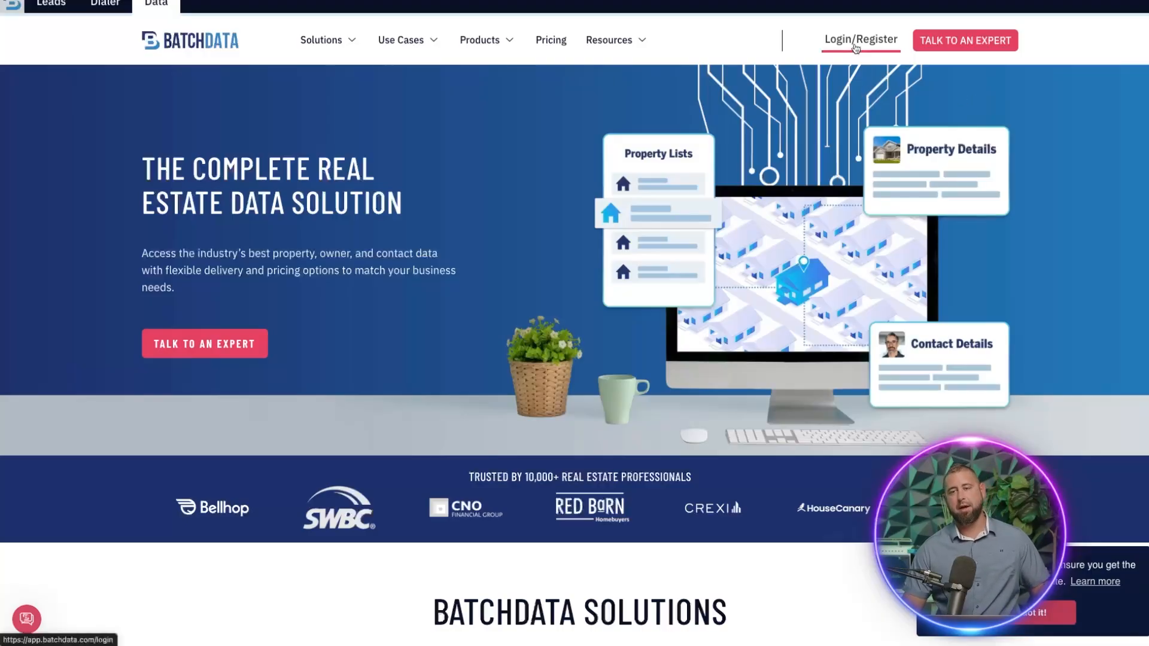
Register a BatchServiceTestCo account with the preston.zel login and dismiss the Welcome Aboard message.
left_click(861, 40)
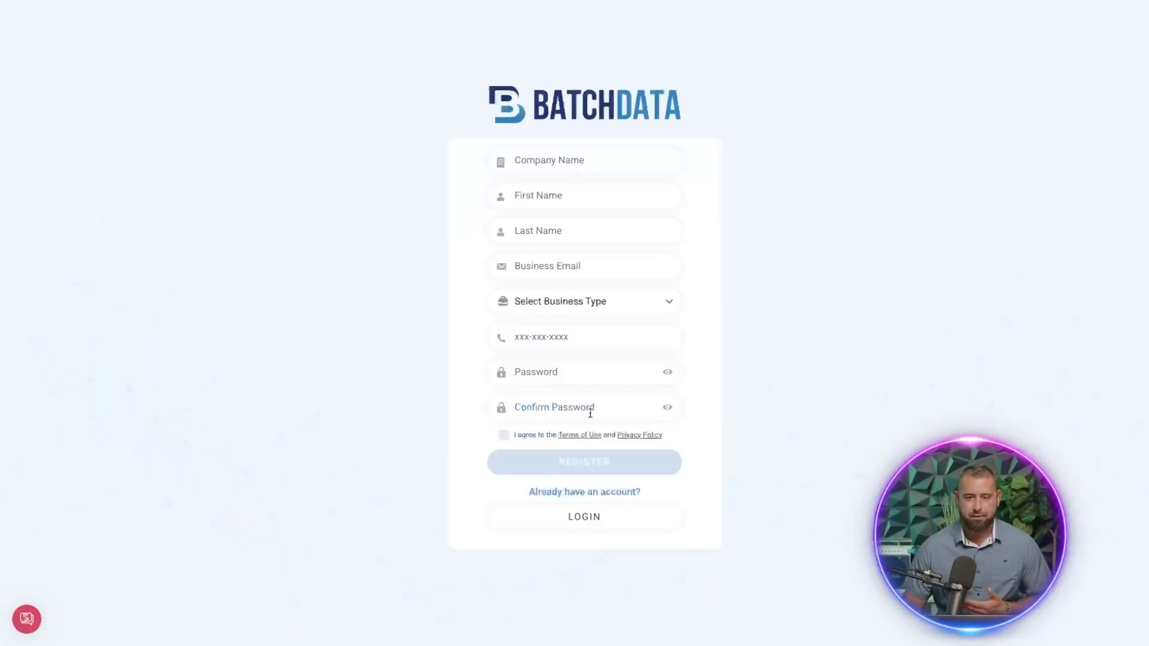
type("preston.zel")
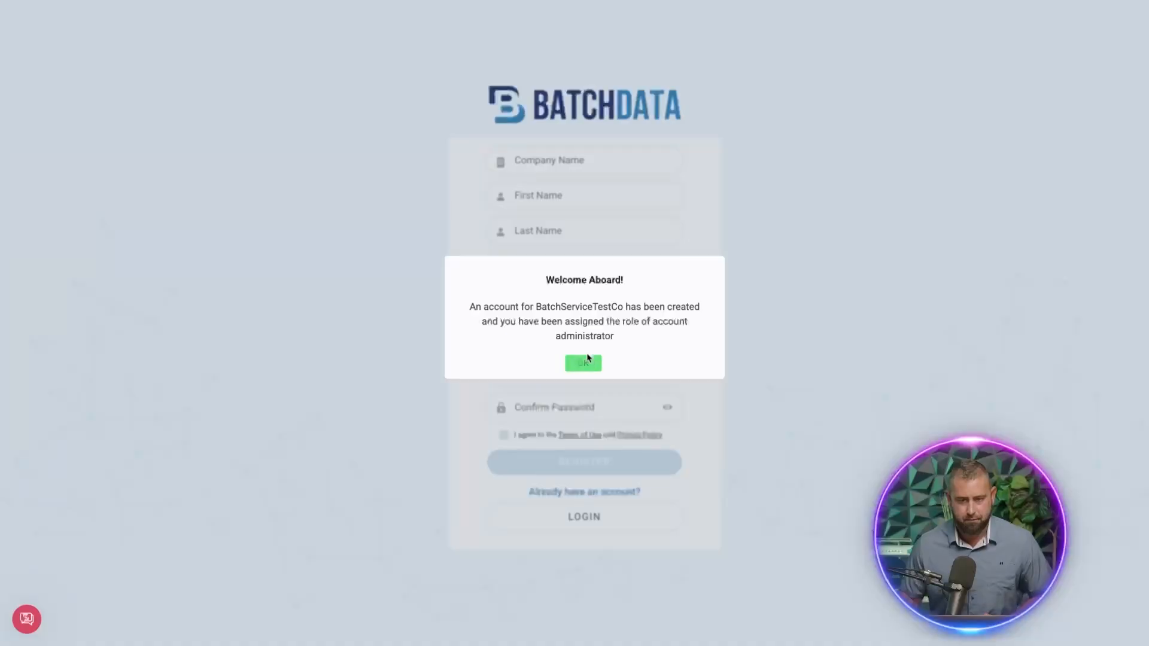
left_click(583, 362)
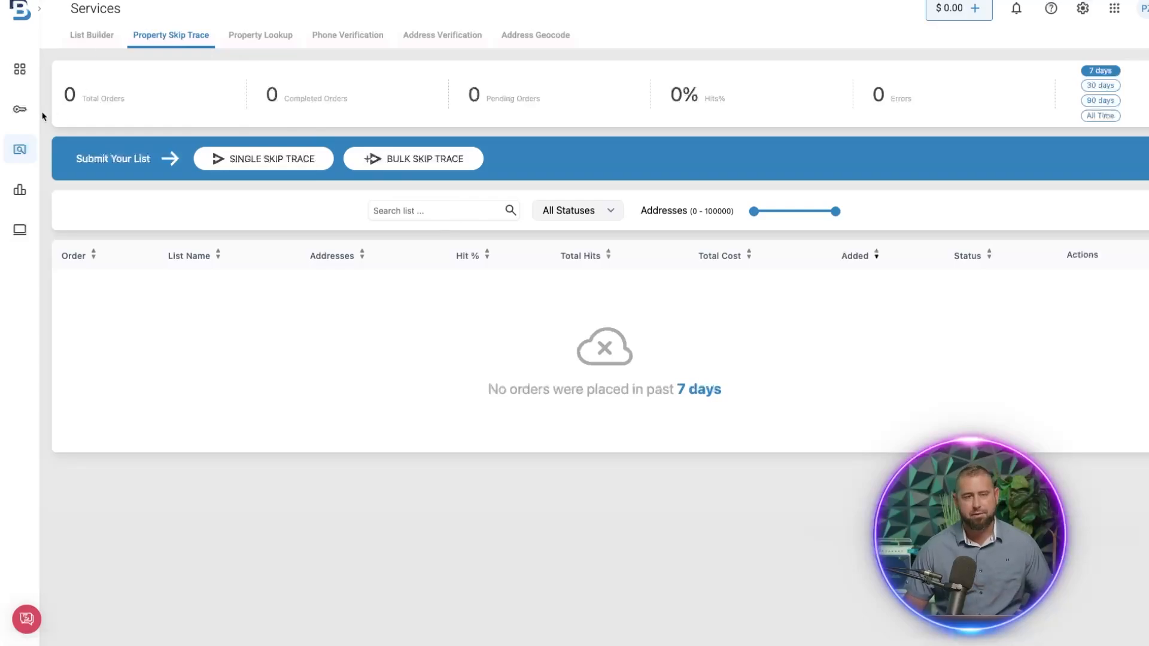
mouse_move(21, 109)
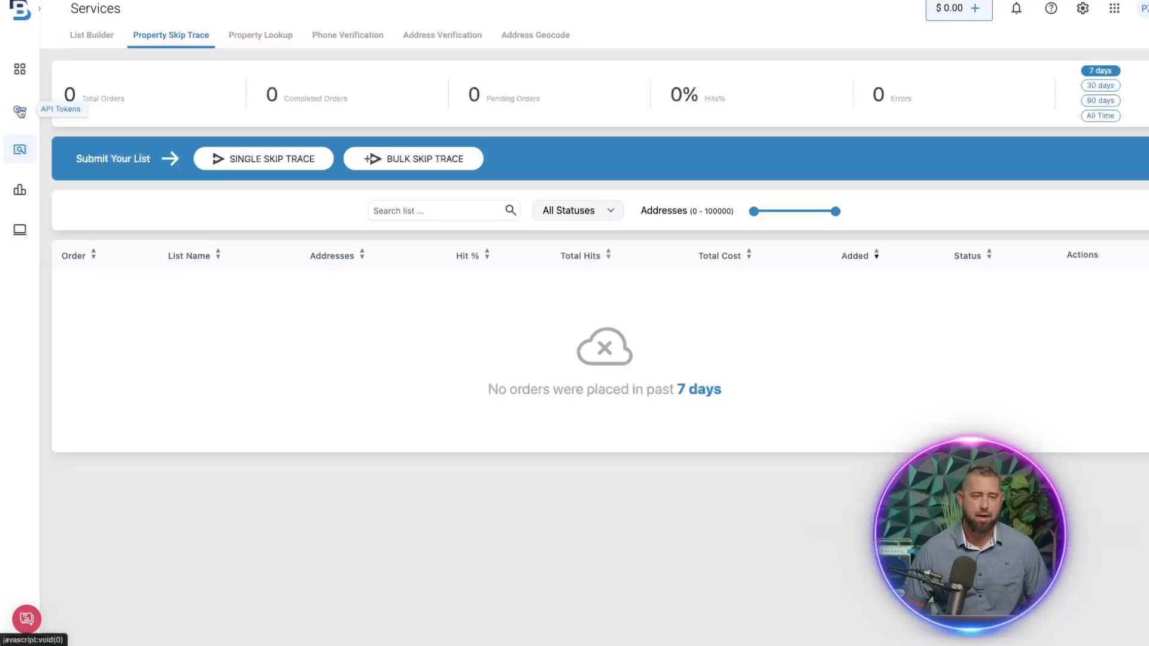
Go to the API Tokens page from the left sidebar.
left_click(20, 110)
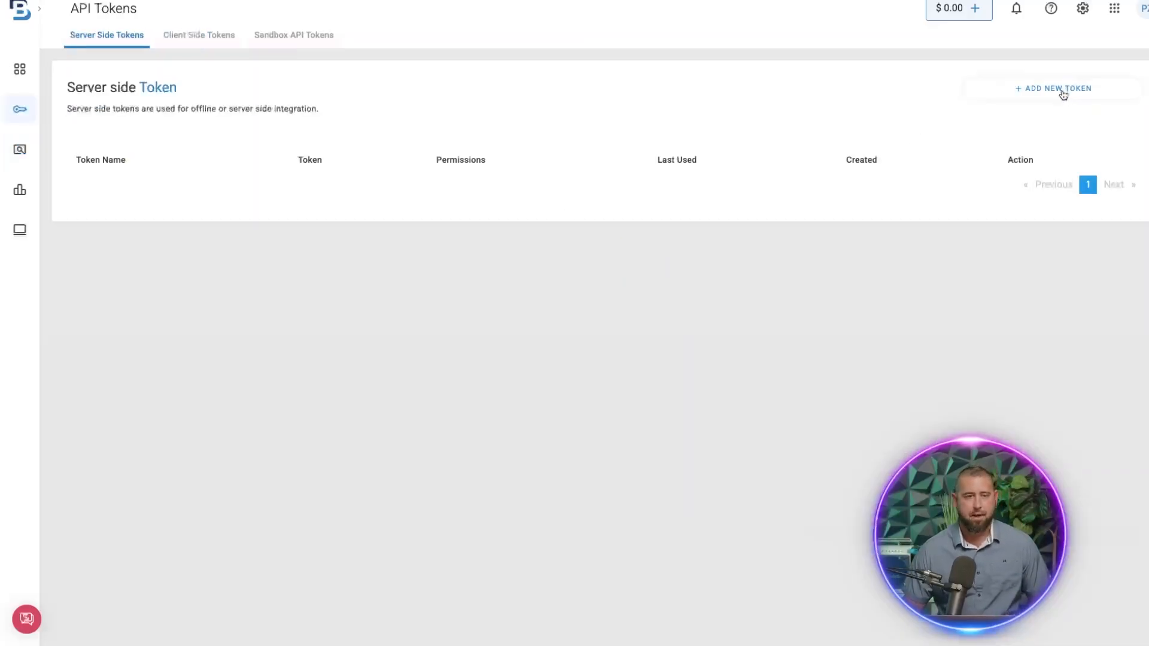
mouse_move(312, 48)
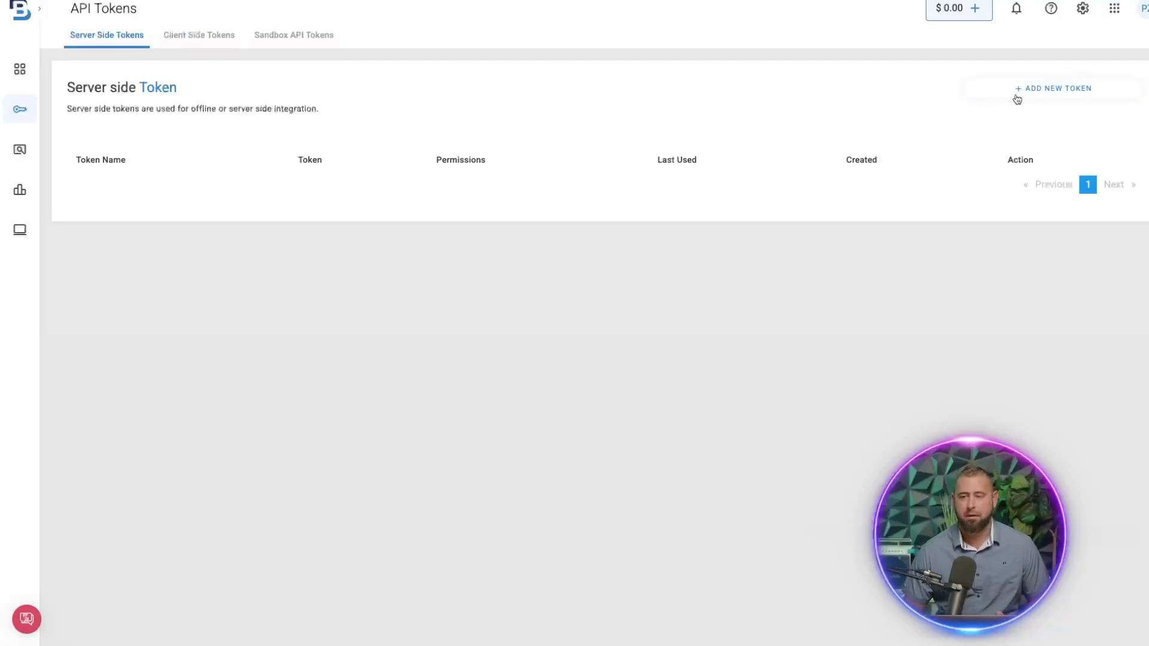
Create a server-side token 'Testing' with Address, Phone and Property permissions and close its key window.
left_click(1052, 87)
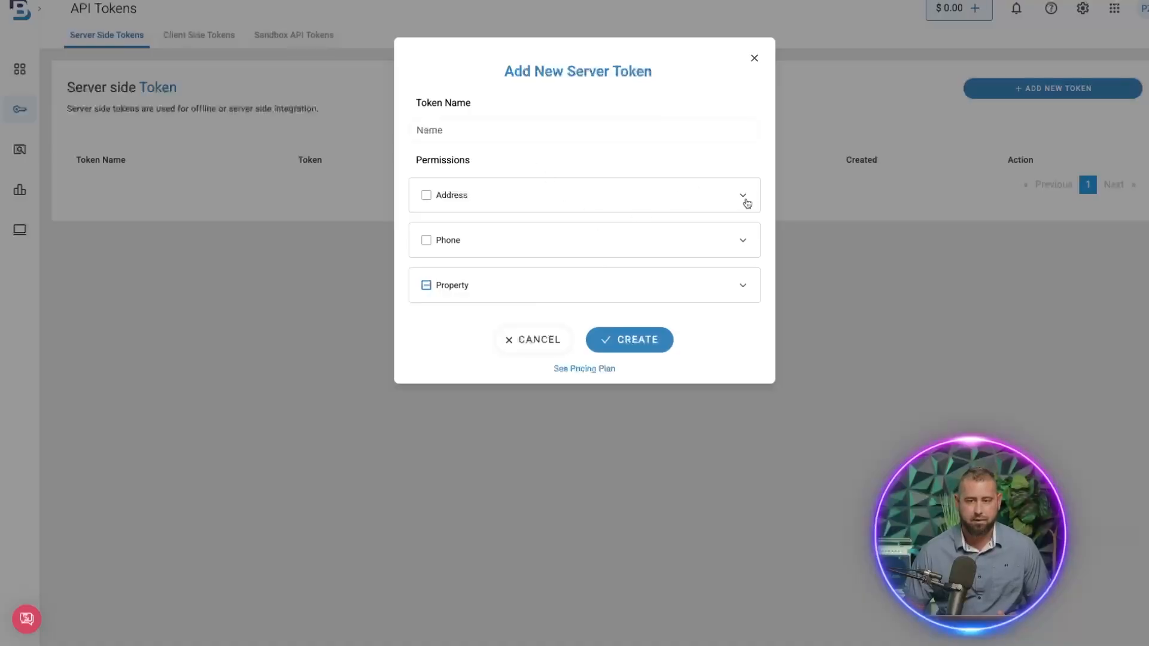
left_click(742, 195)
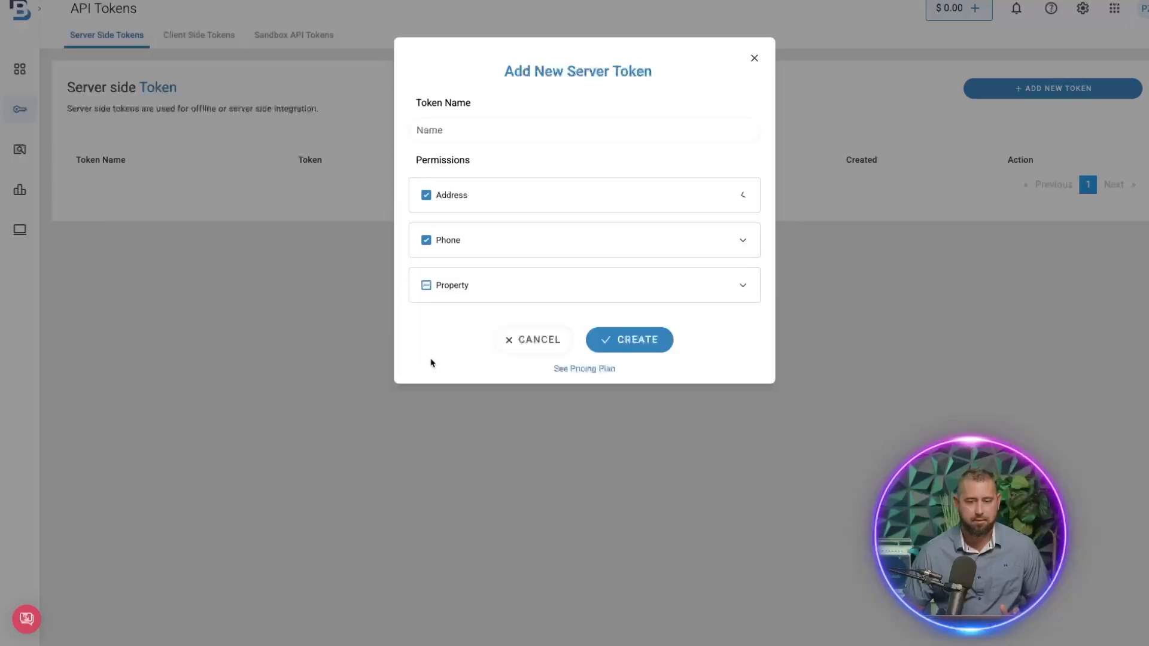
left_click(426, 289)
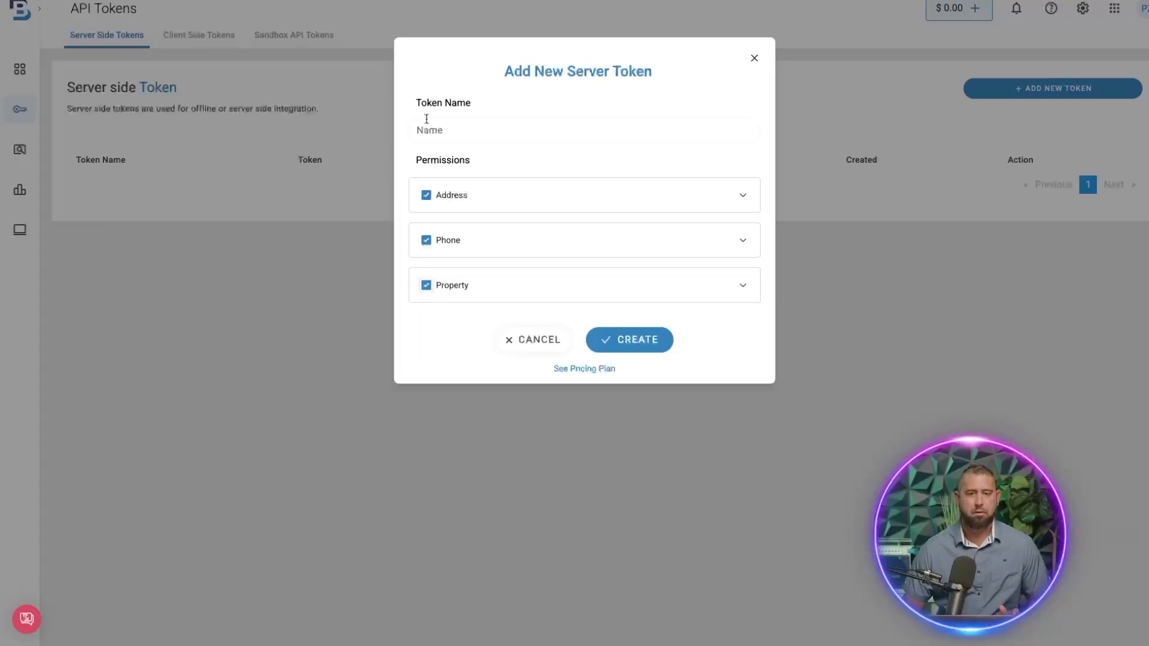
type("Testing")
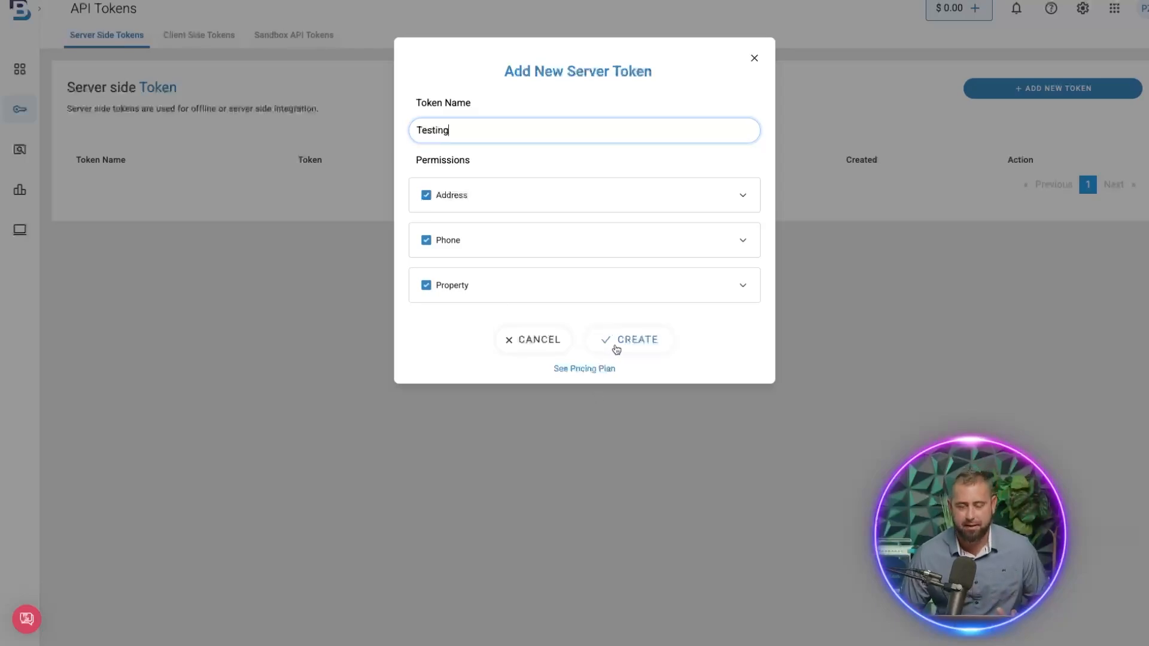
left_click(635, 339)
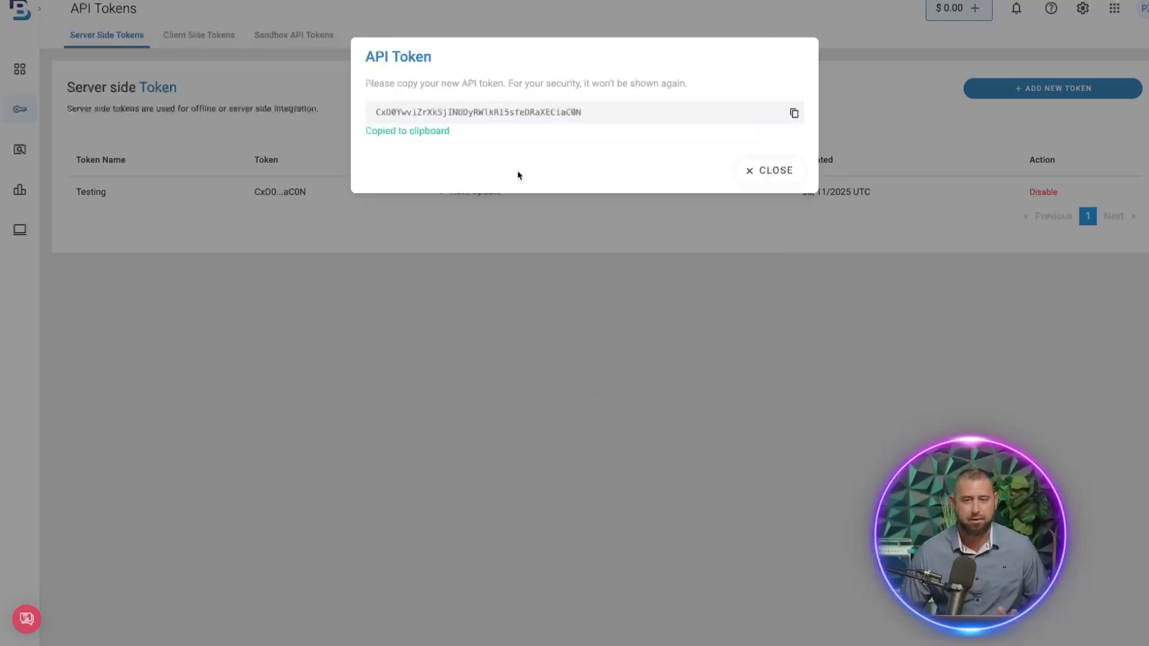
mouse_move(794, 114)
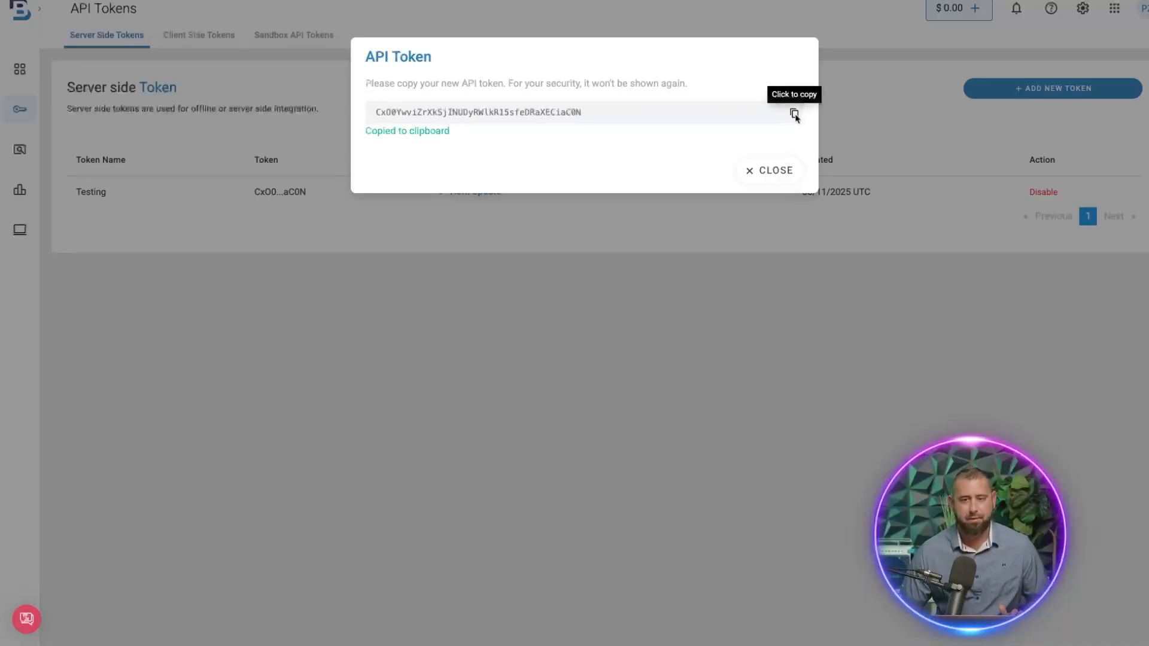
left_click(768, 170)
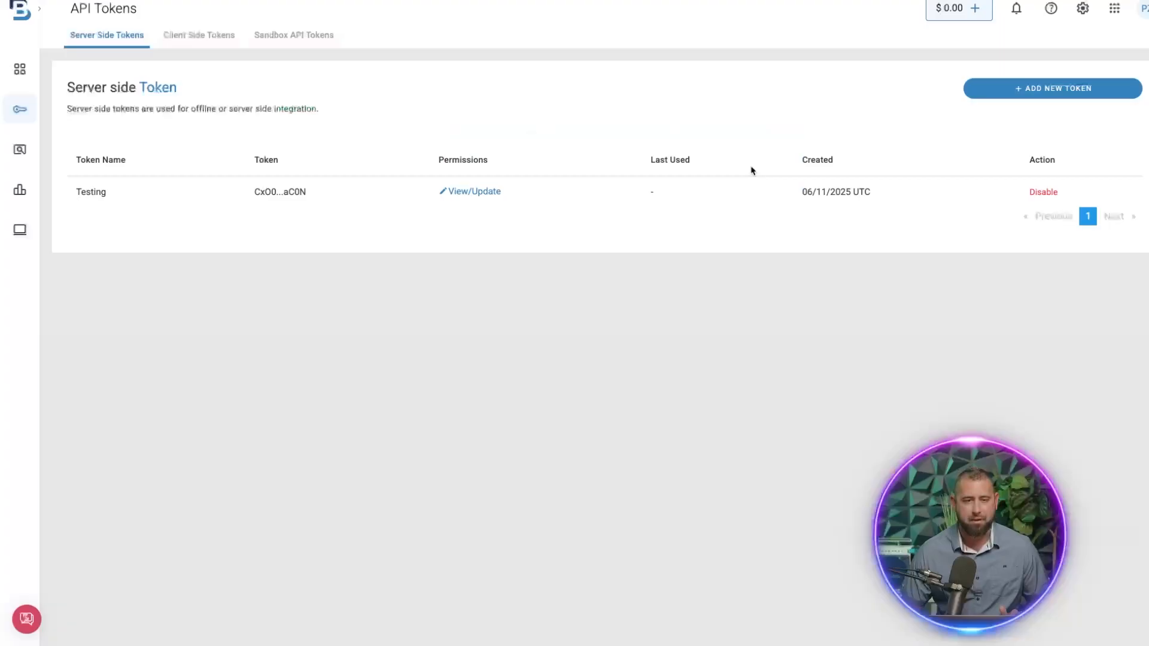
Check the empty client-side and sandbox token lists, then return to the server-side list.
left_click(197, 35)
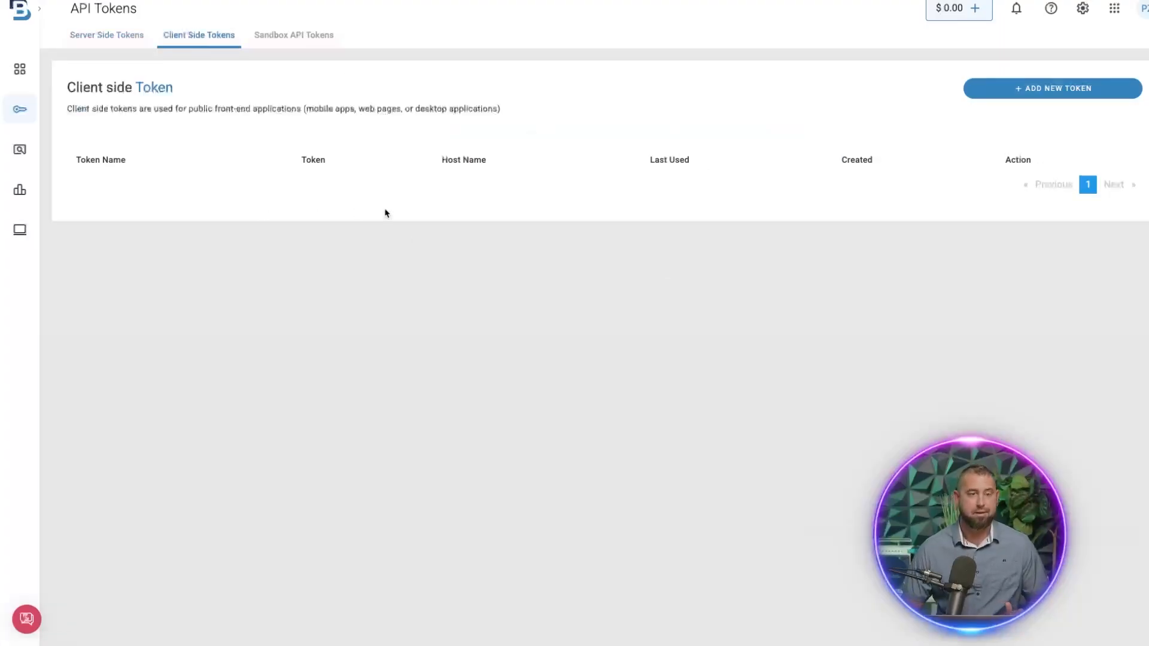
left_click_drag(68, 109, 500, 109)
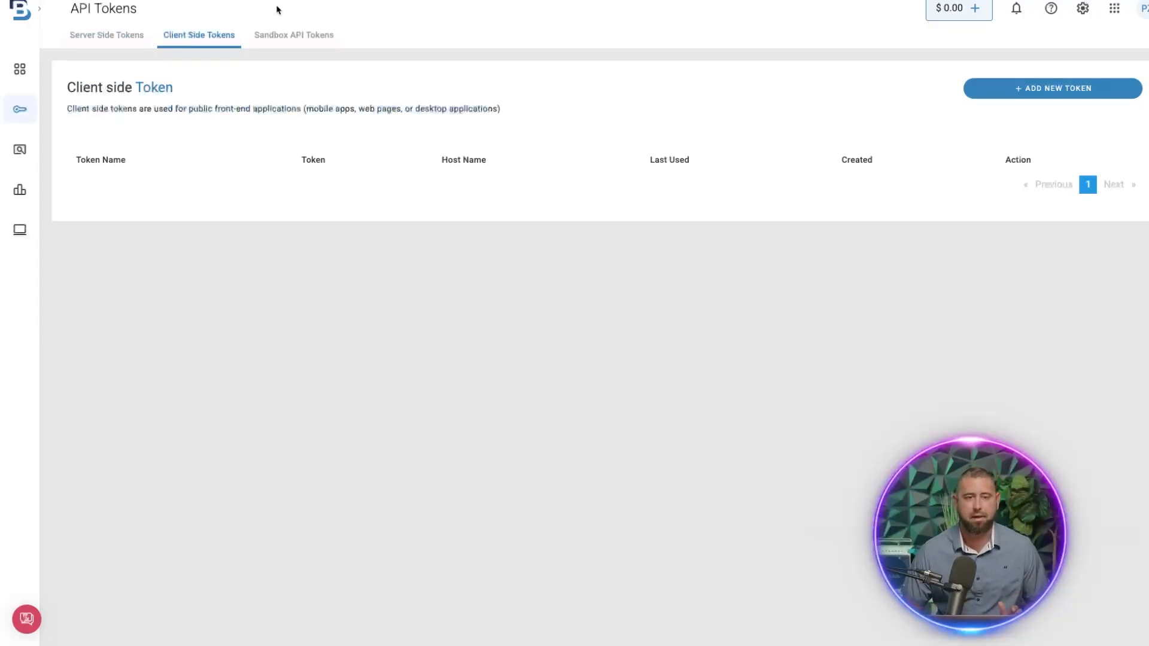
left_click(293, 35)
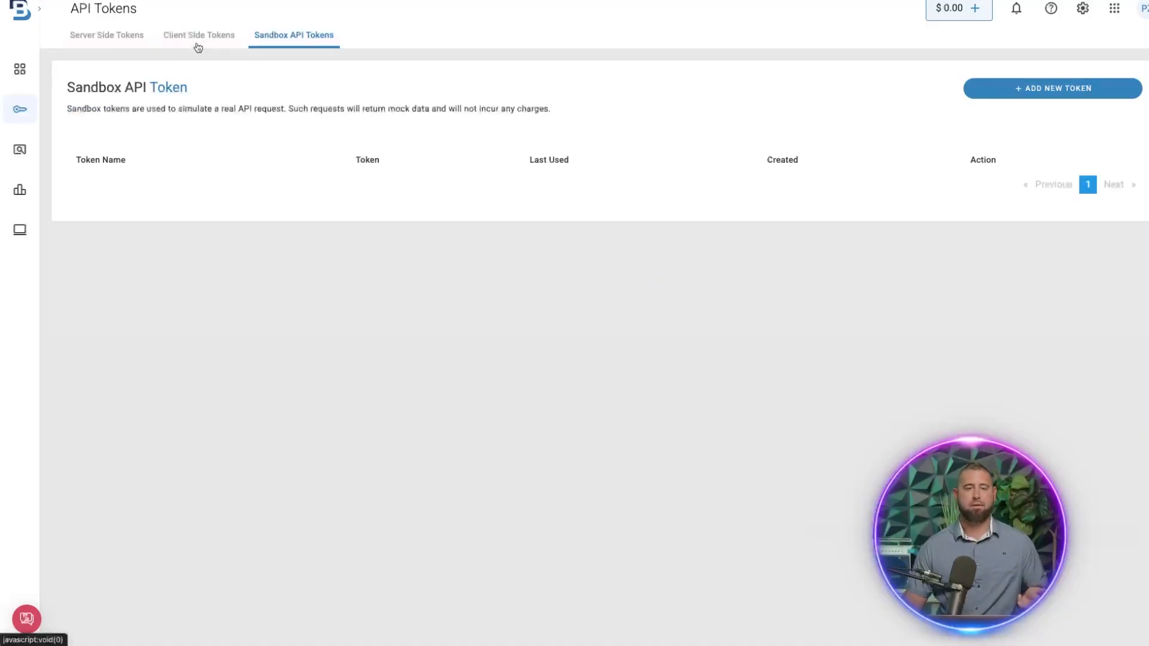
left_click(199, 34)
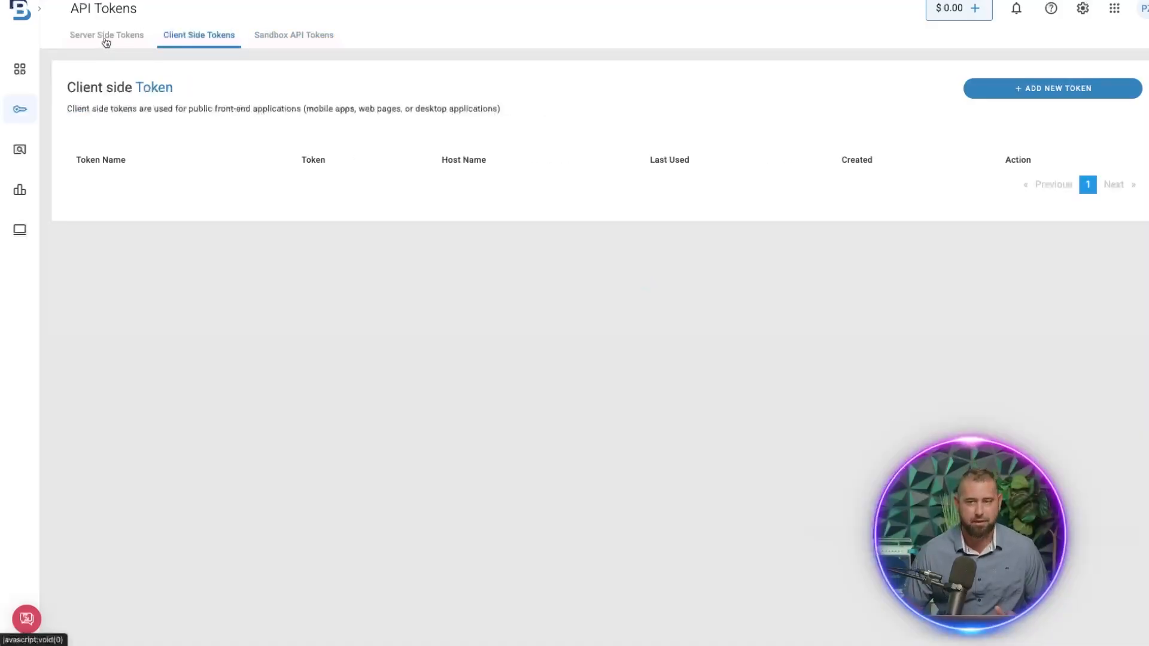
left_click(107, 34)
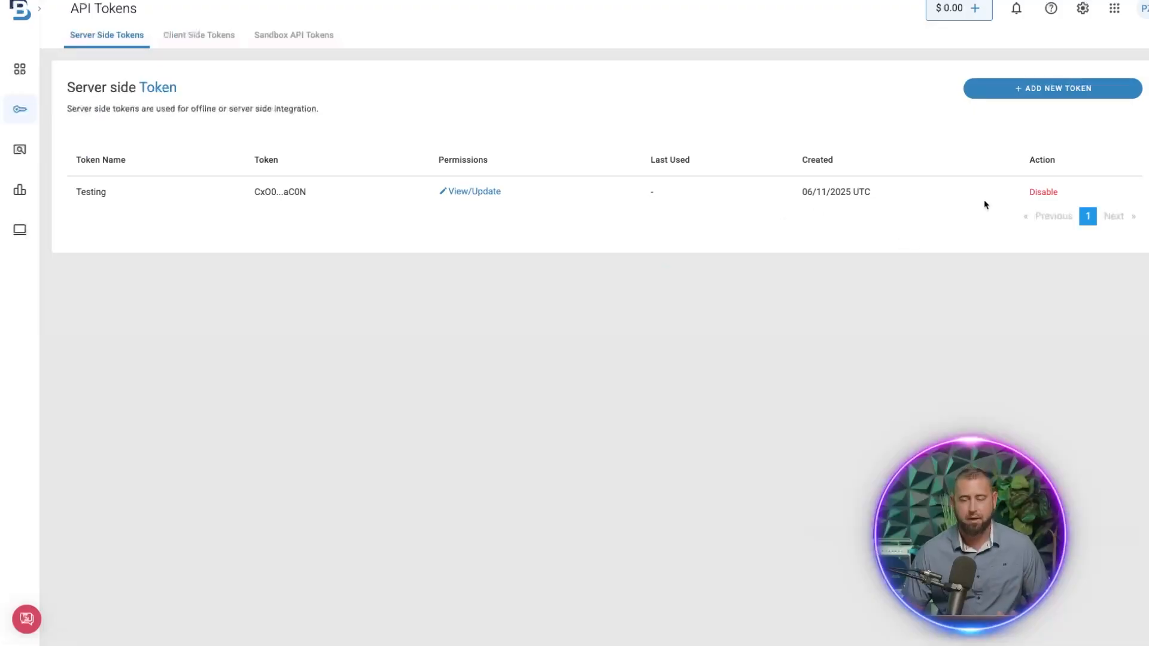
mouse_move(962, 199)
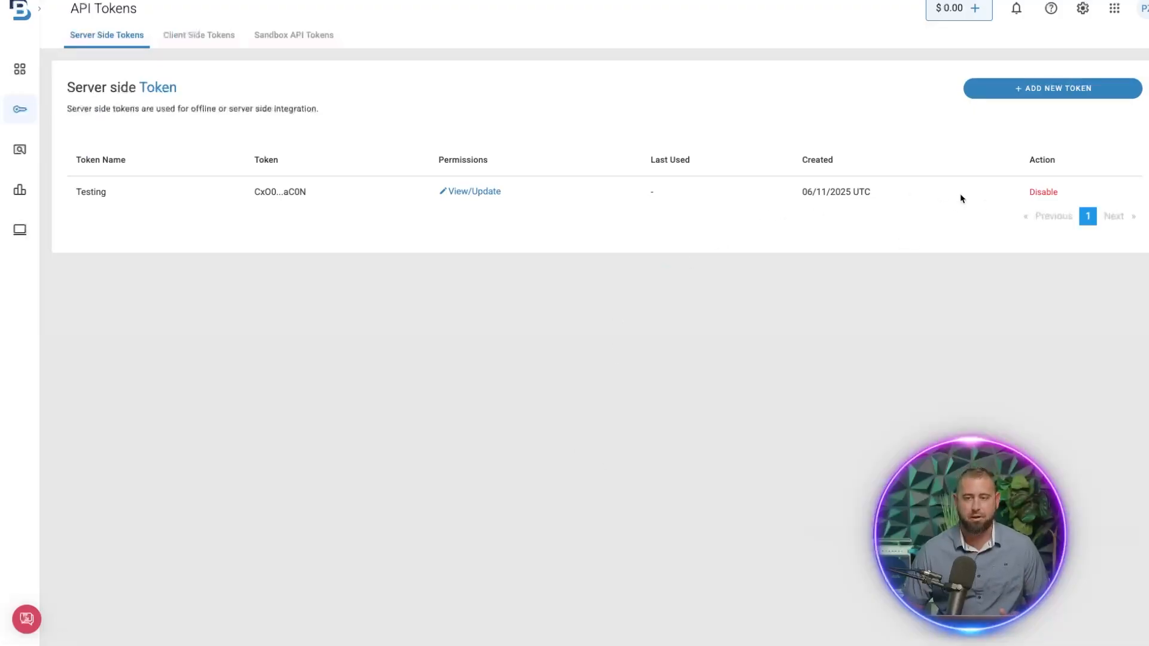
left_click(473, 191)
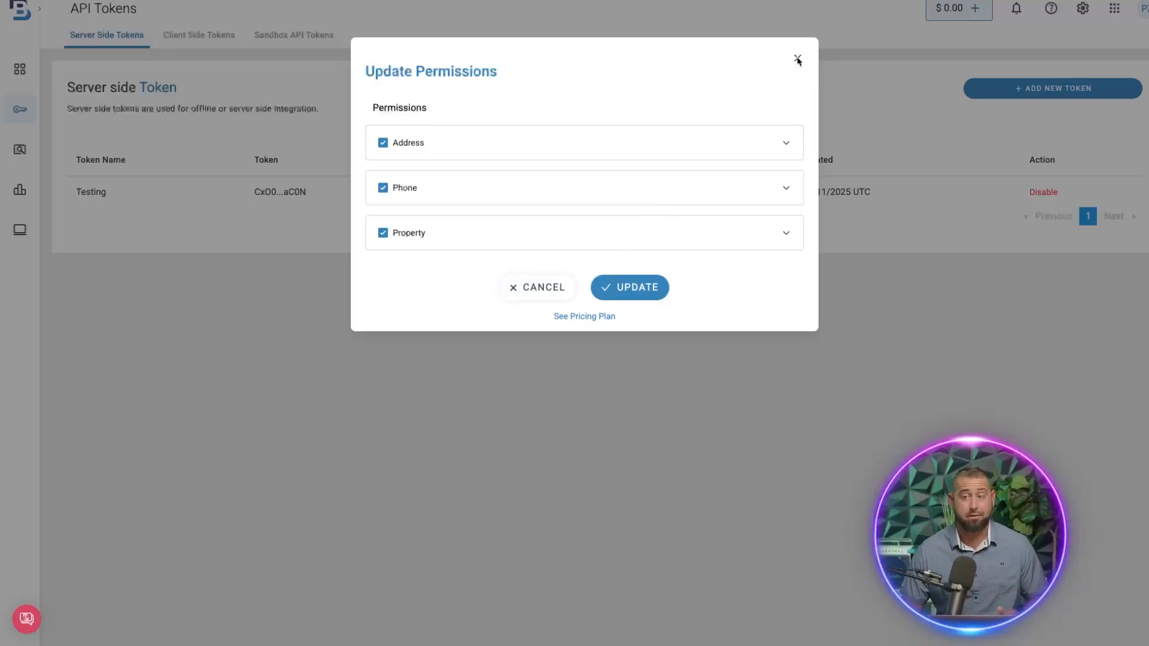
left_click(797, 60)
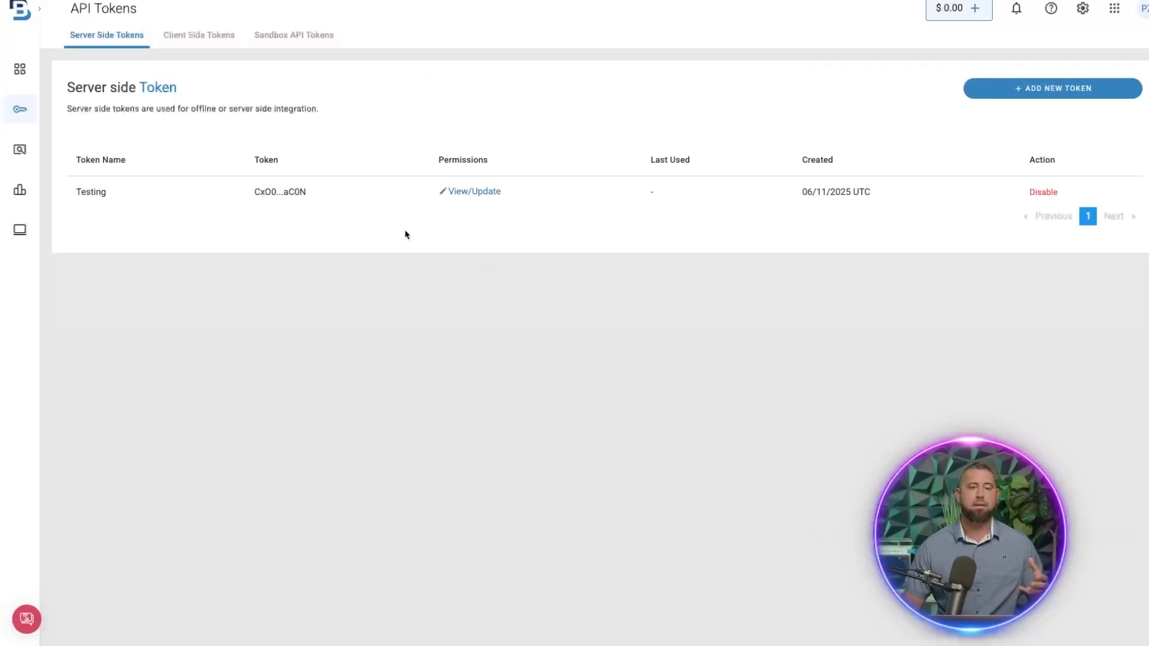
mouse_move(1063, 244)
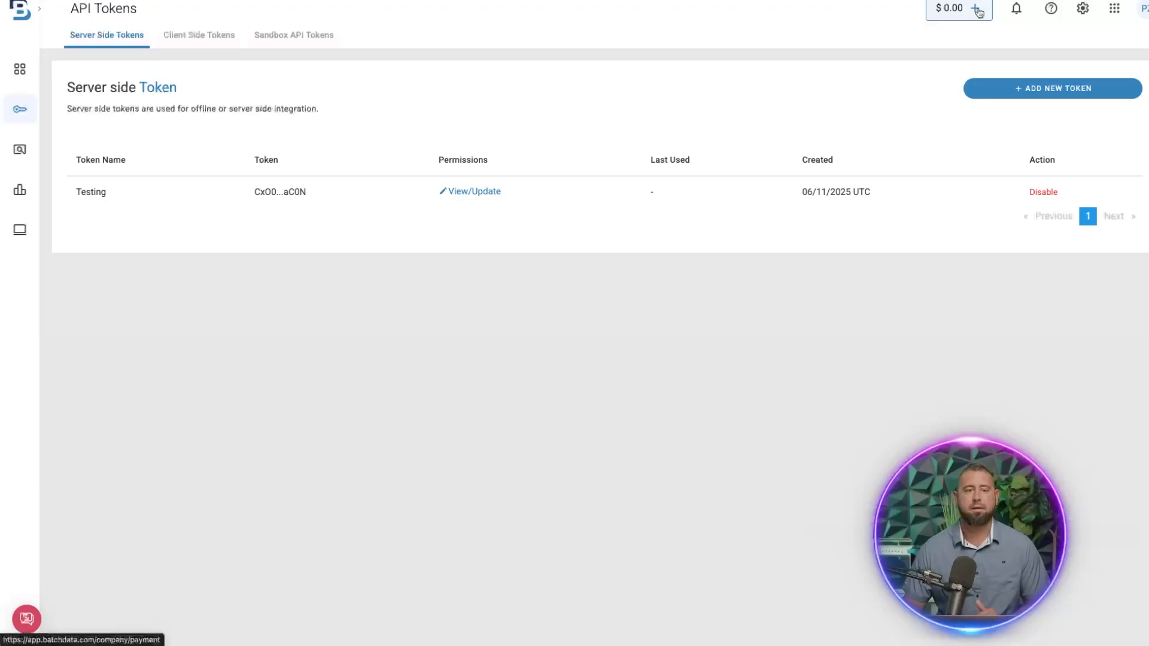
Review the payment details and $0.00 wallet, then switch to the Pricing Plan.
left_click(952, 9)
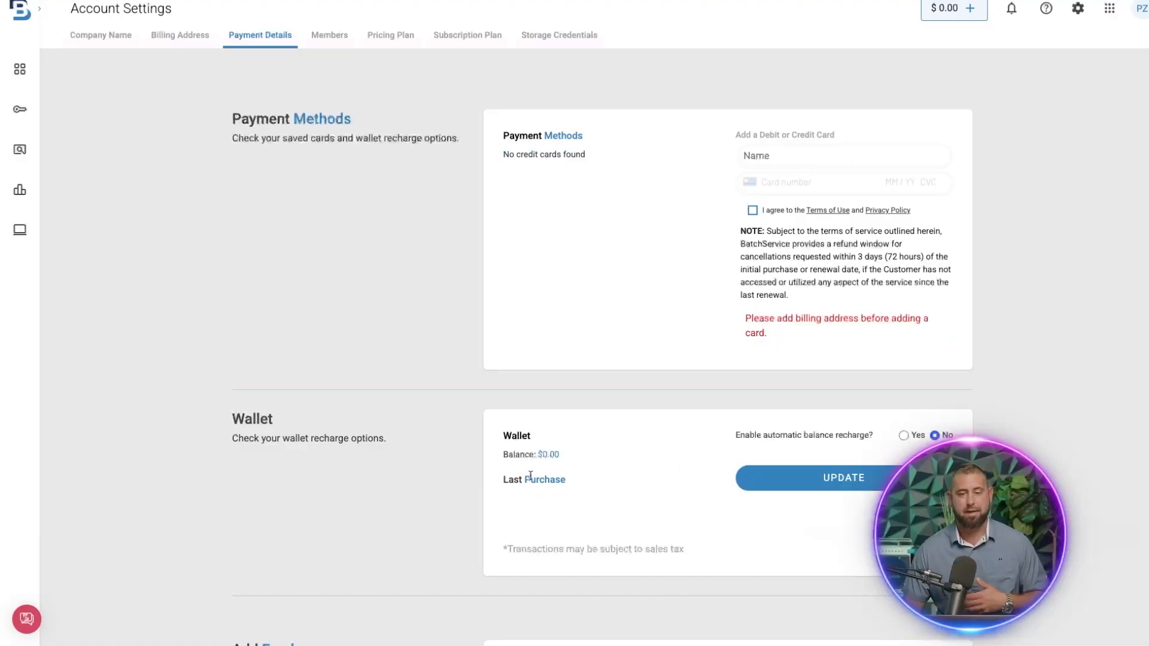
scroll("down", 3)
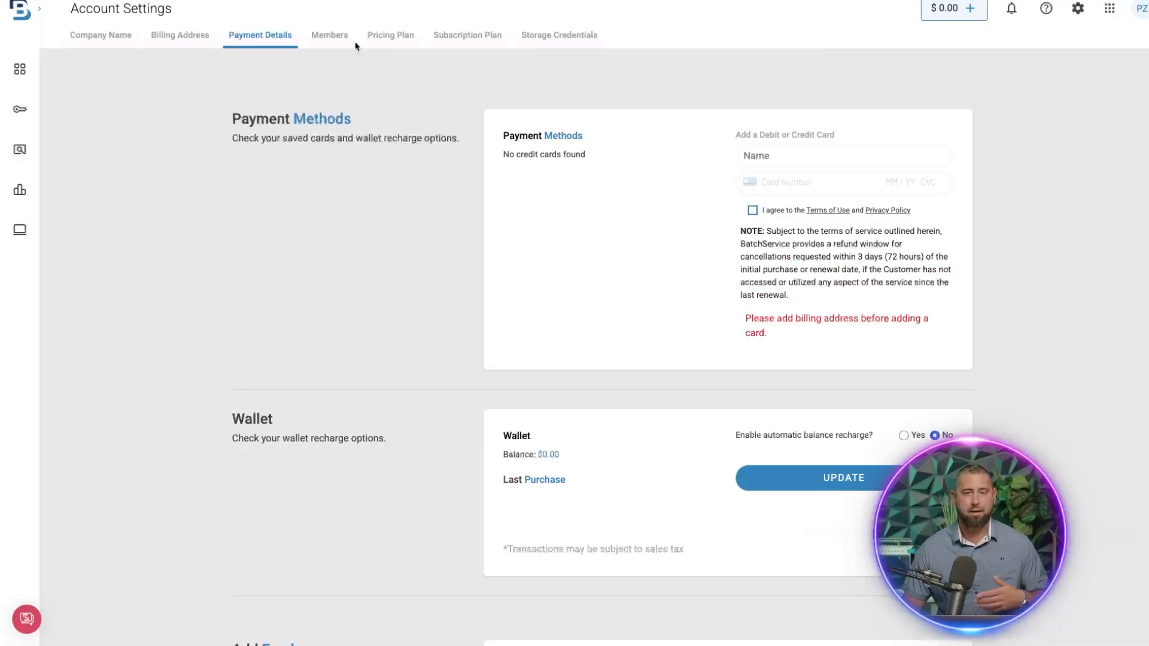
mouse_move(341, 141)
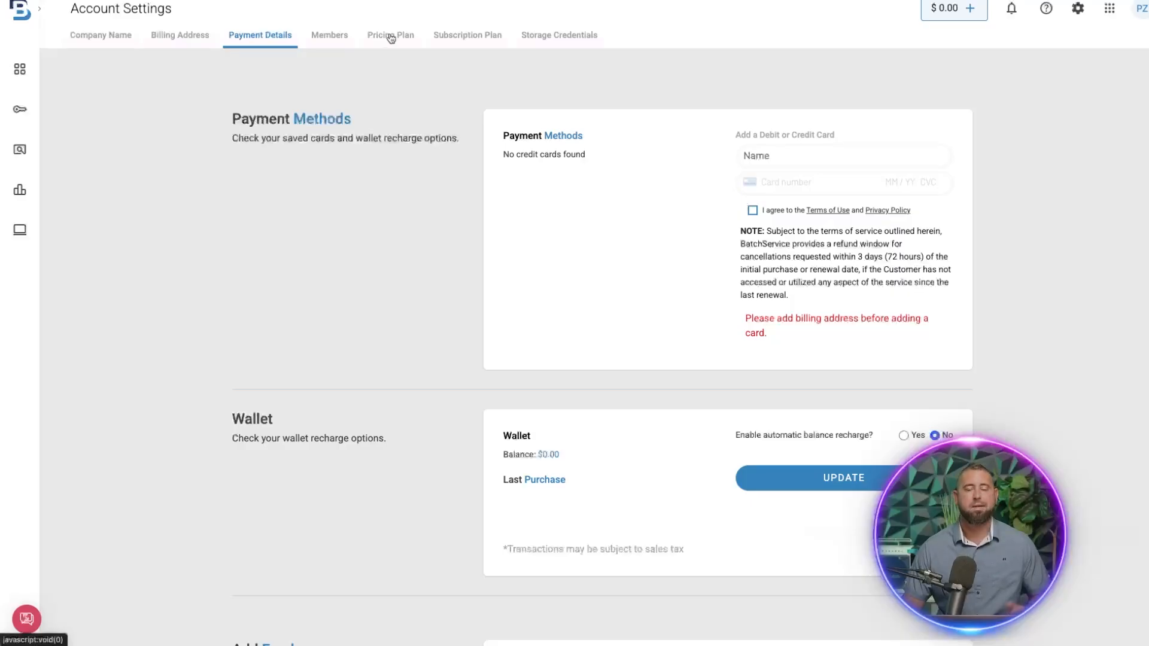
left_click(391, 34)
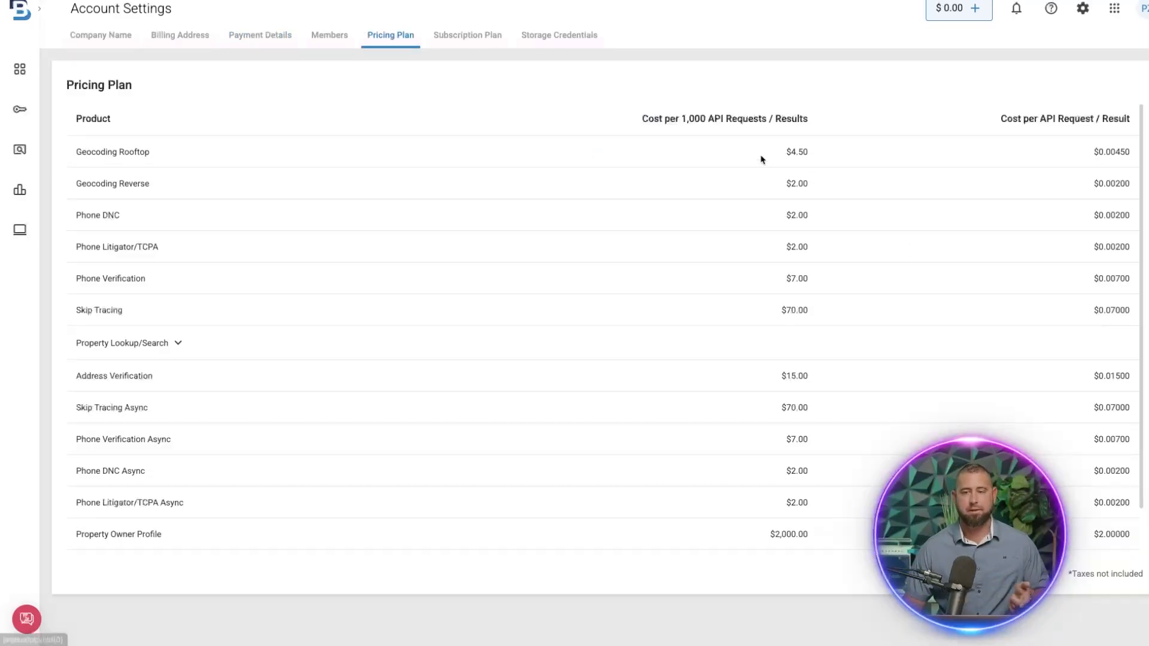
Look through product costs per 1,000 requests and per request, then go to Subscription Plan.
double_click(722, 118)
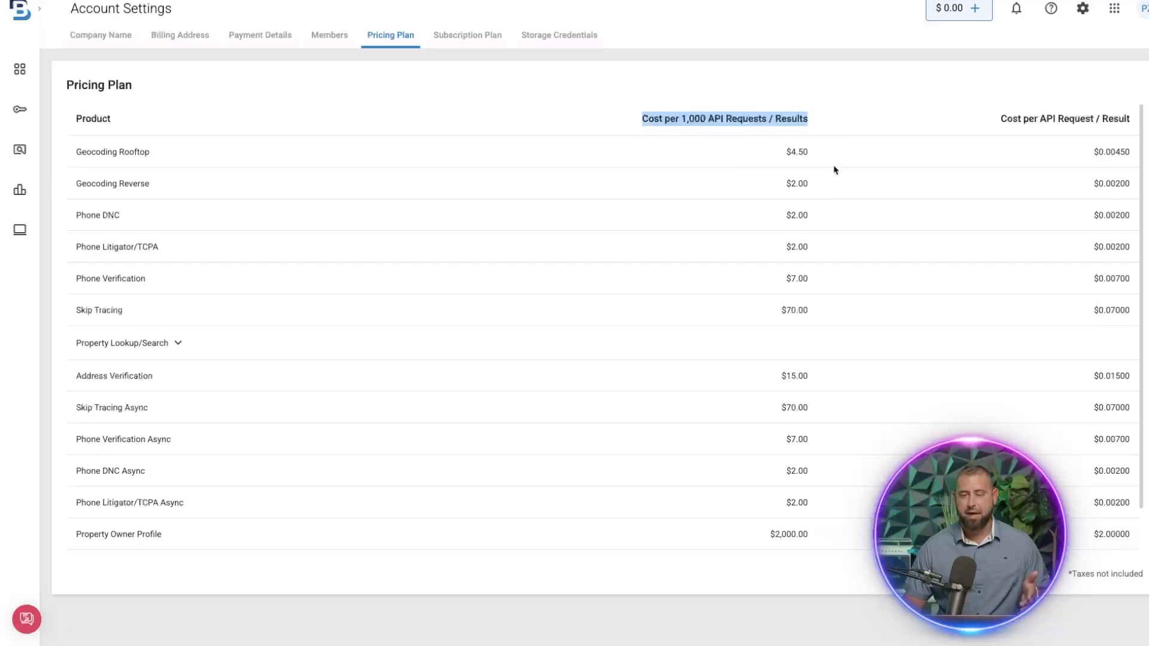
mouse_move(1076, 156)
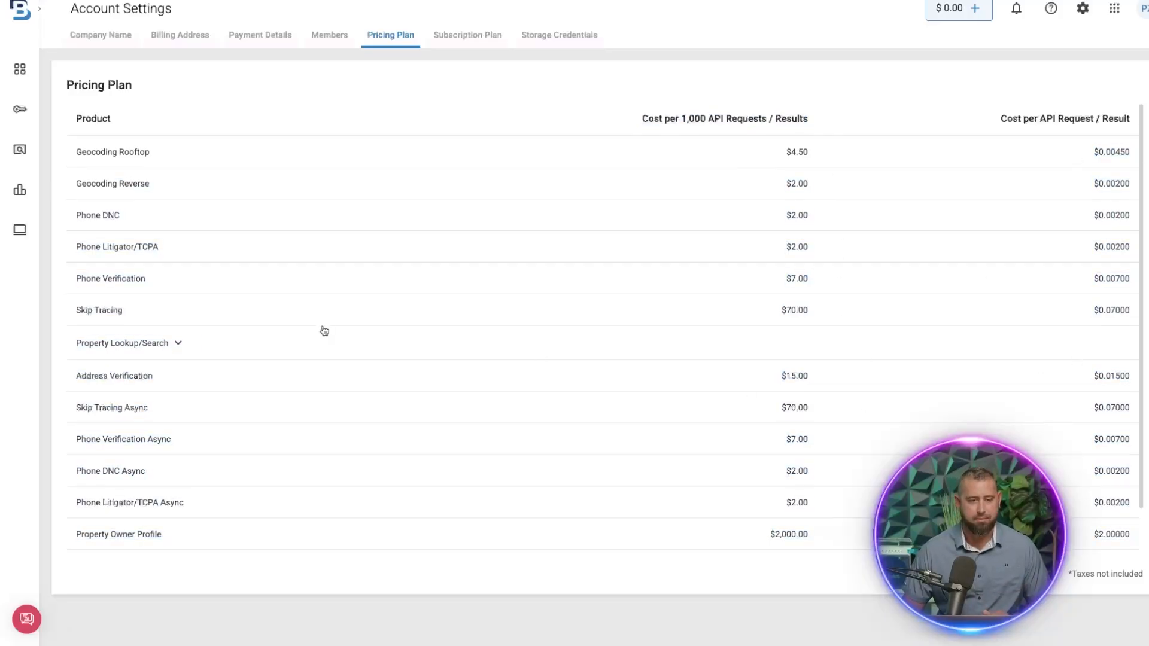
scroll("down", 3)
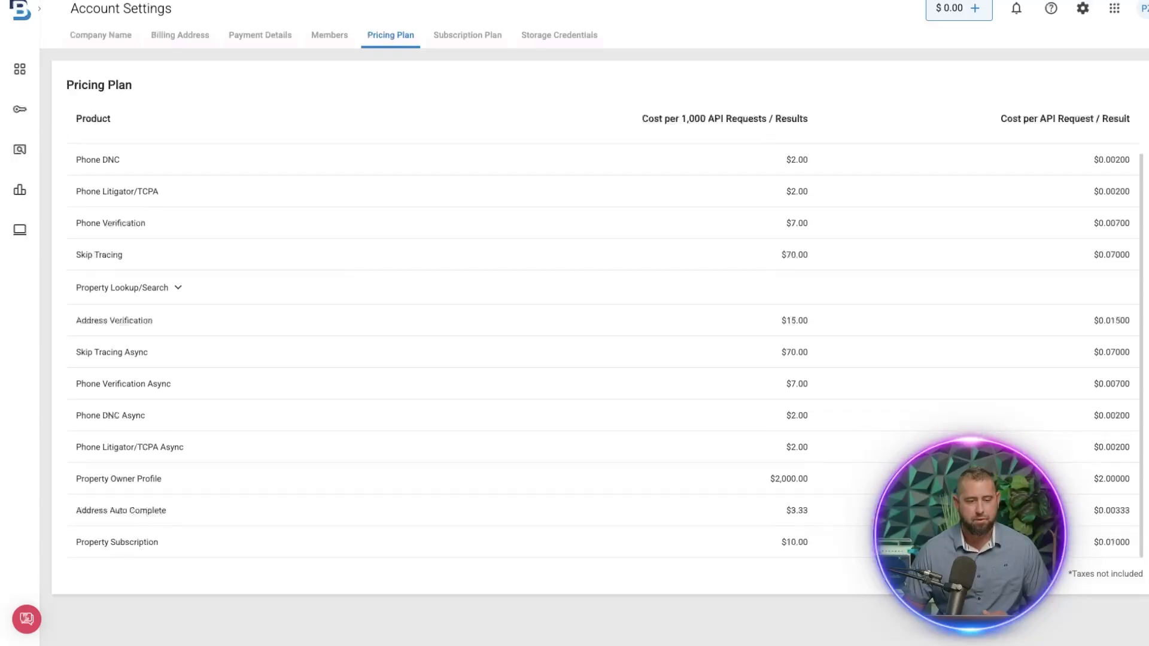
double_click(1110, 542)
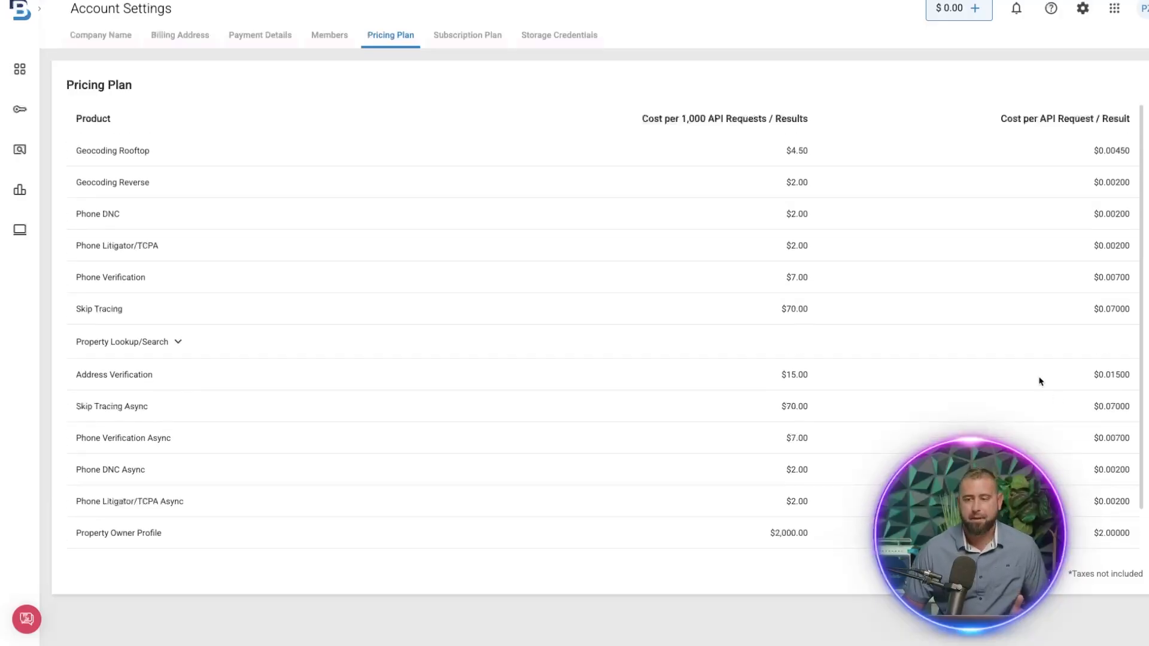
left_click(466, 35)
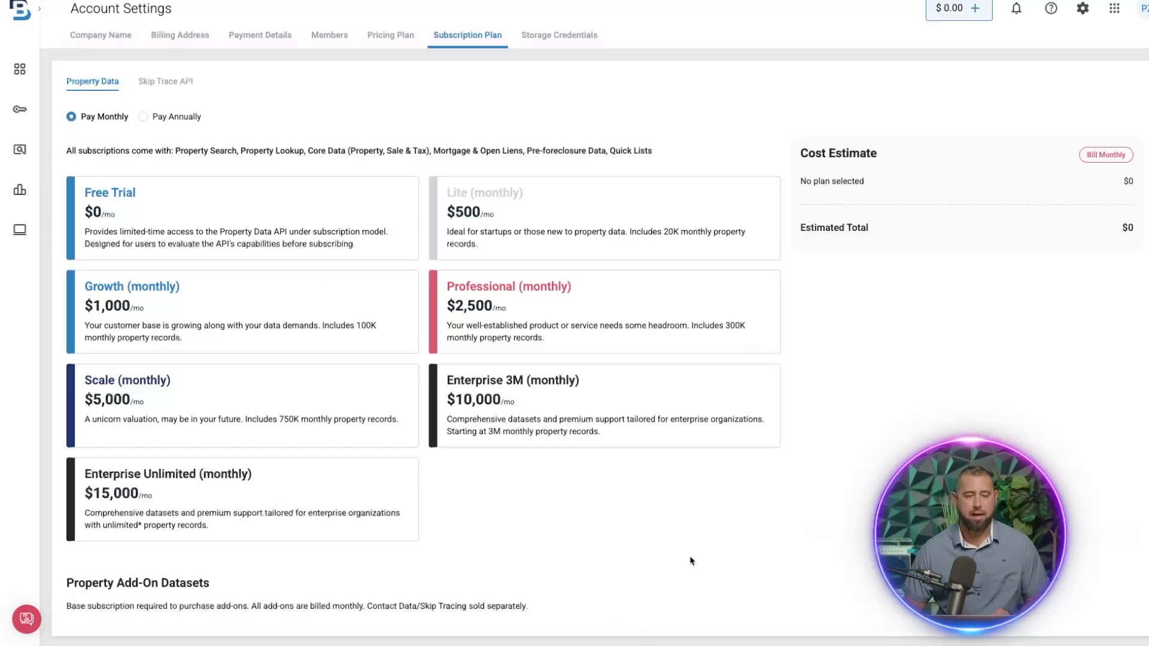
mouse_move(625, 541)
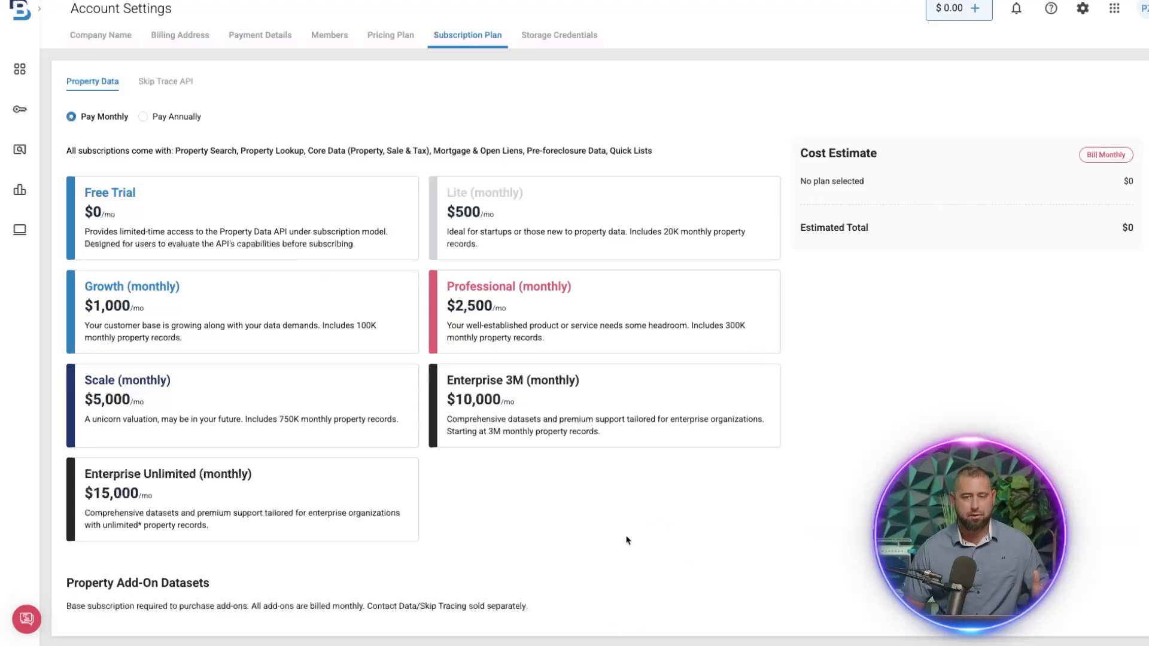
mouse_move(579, 523)
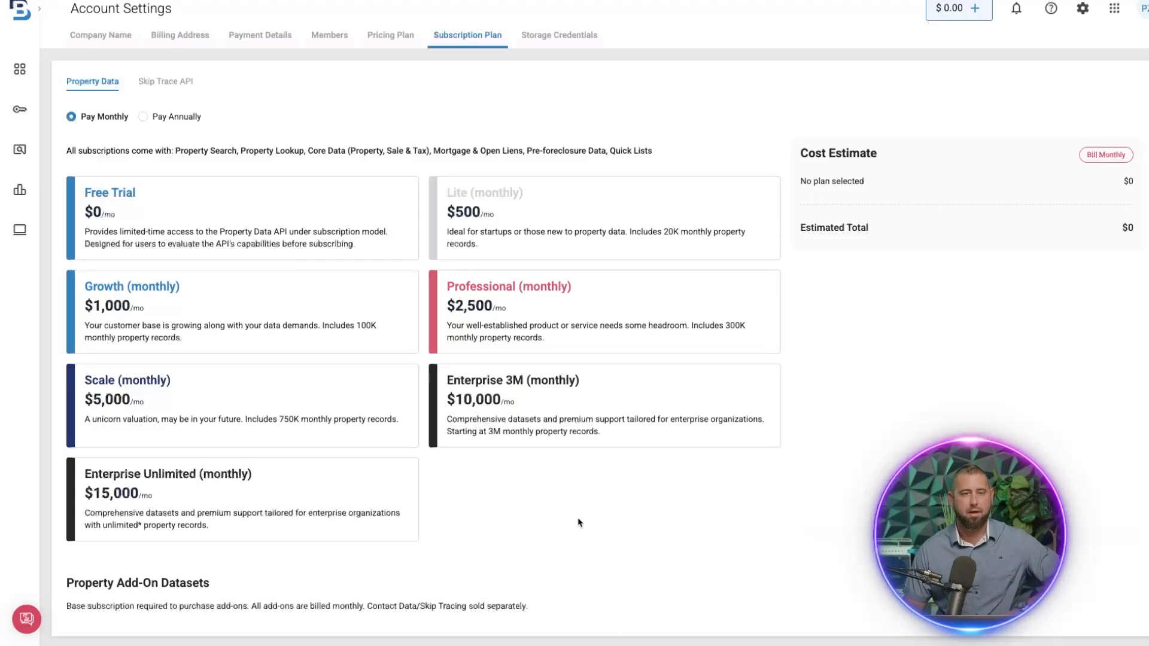